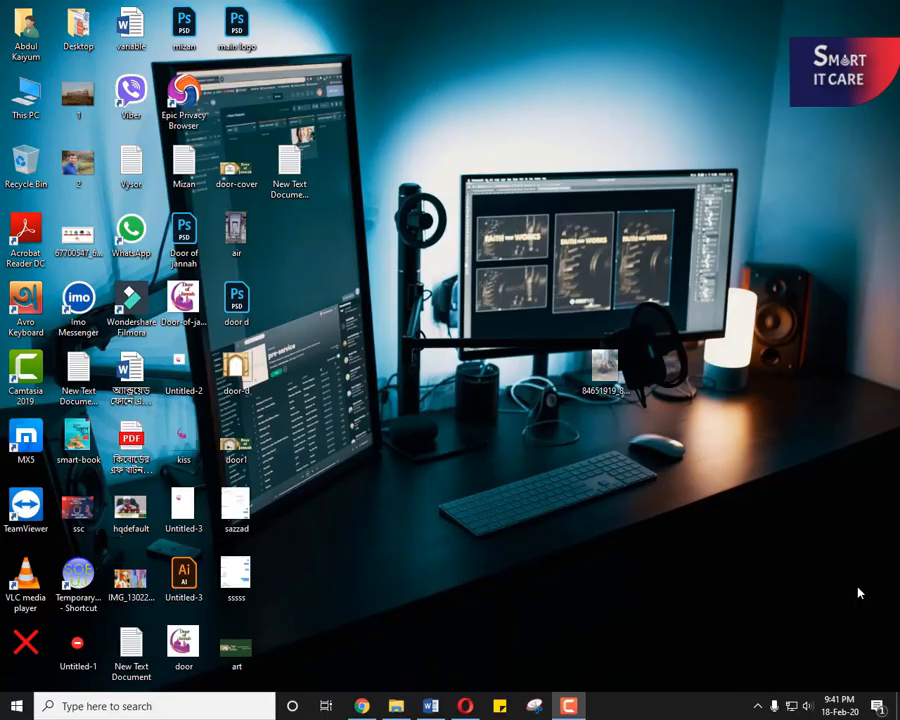
mouse_move(552, 426)
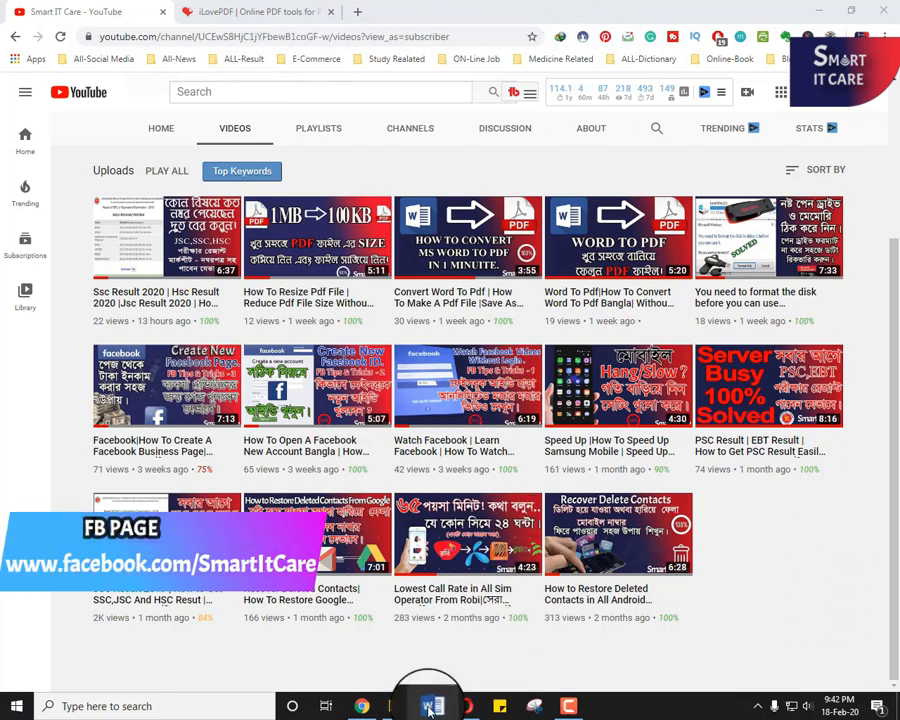
Show the Word outline of the two topics, resizing and organizing a PDF, then return to Chrome.
left_click(424, 706)
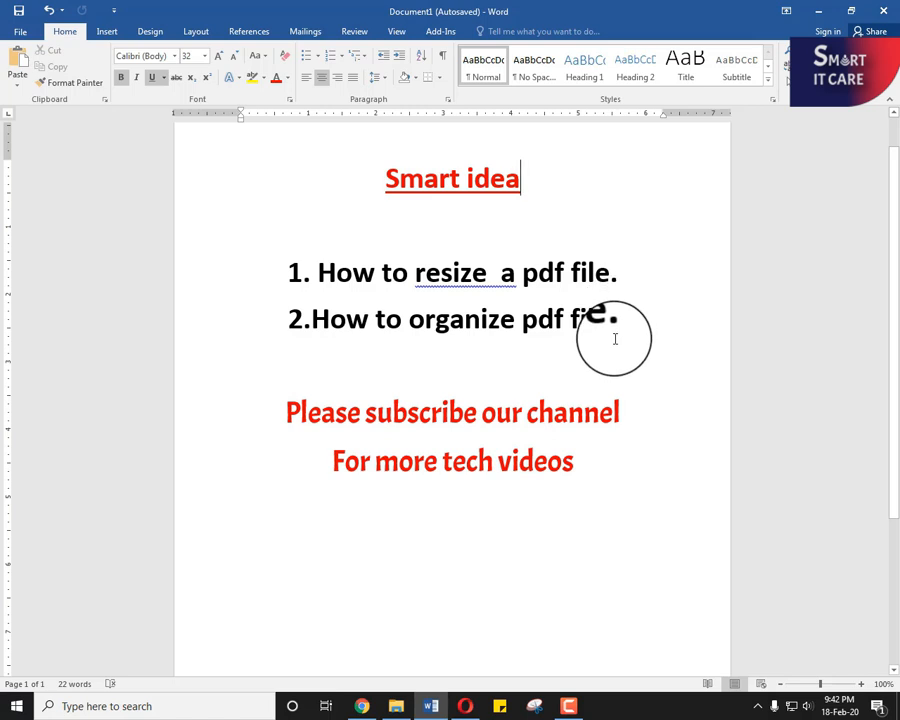
mouse_move(600, 440)
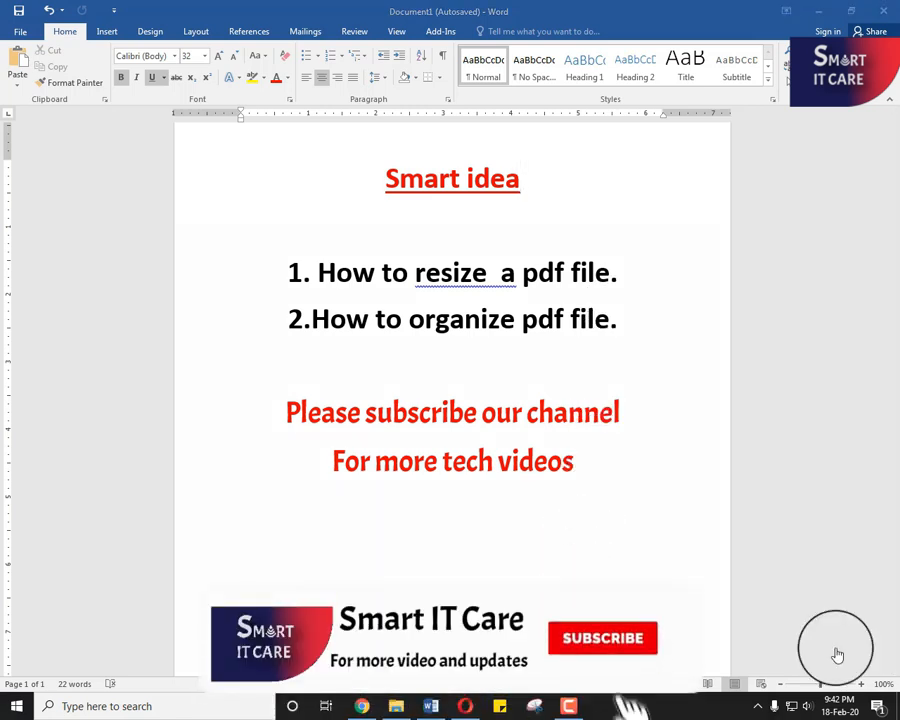
left_click(602, 636)
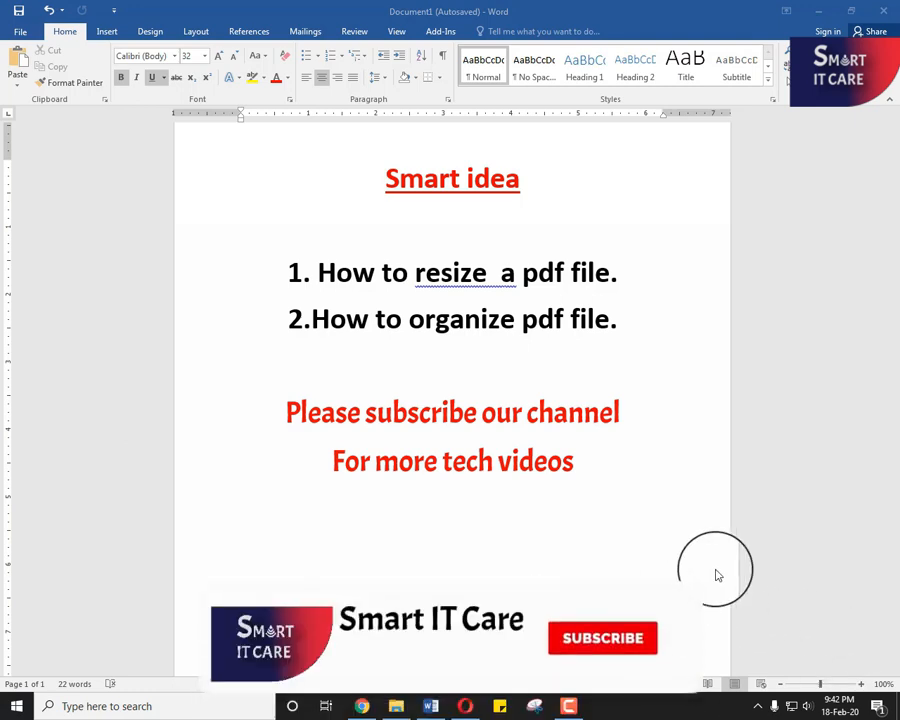
left_click(360, 706)
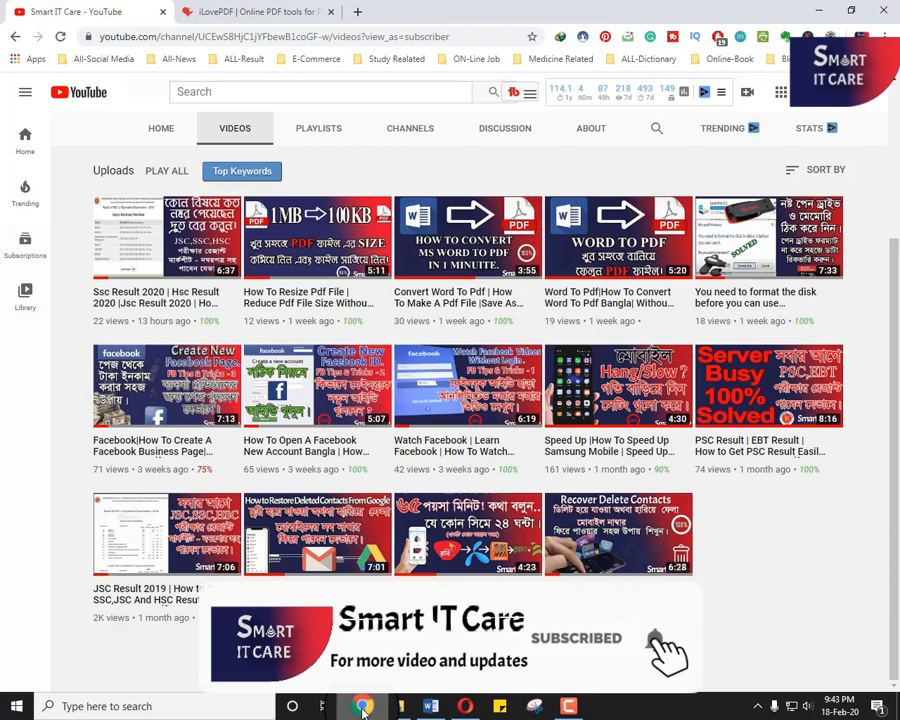
Switch to the iLovePDF home page and start the Compress PDF tool.
left_click(250, 12)
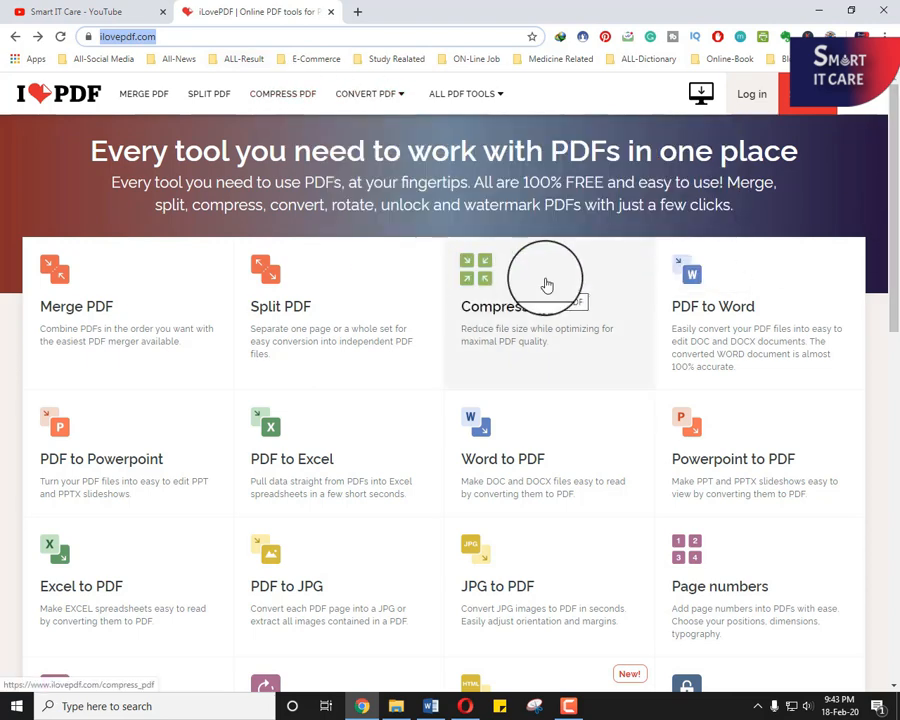
mouse_move(528, 312)
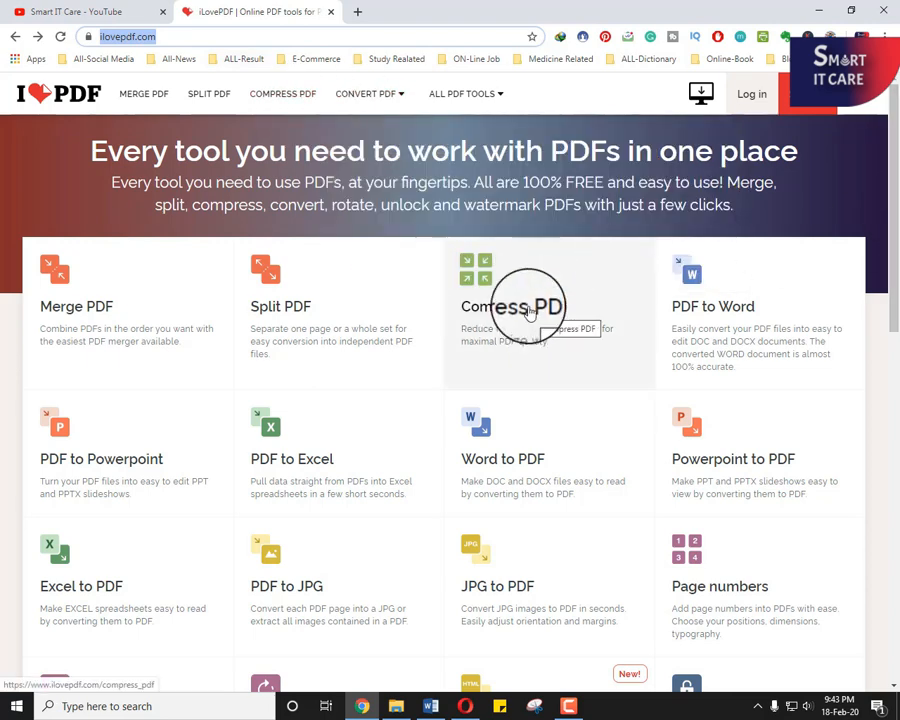
mouse_move(516, 296)
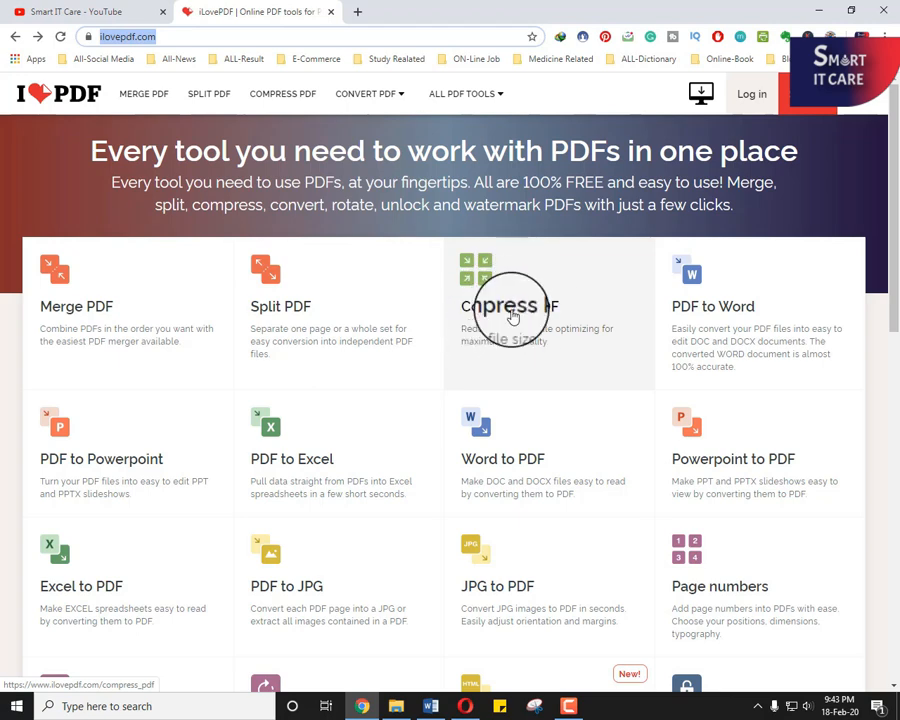
mouse_move(508, 300)
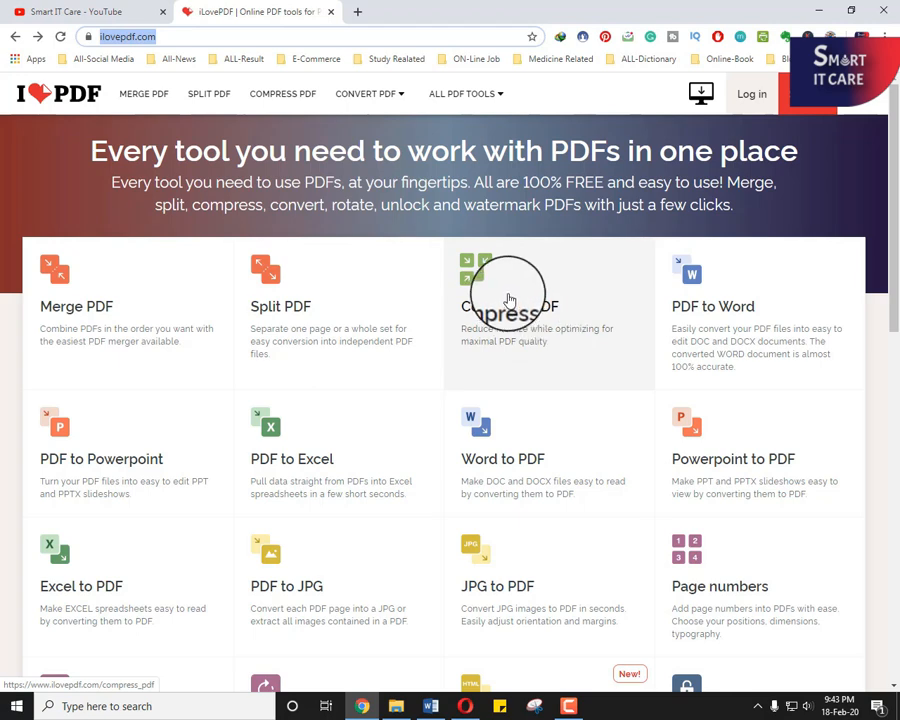
left_click(508, 300)
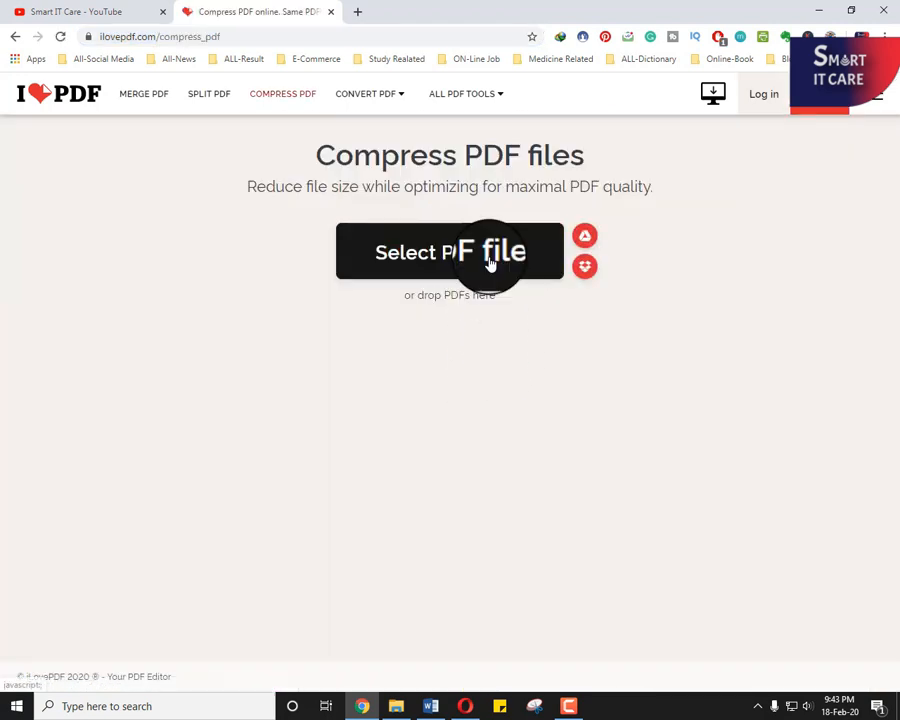
Select the PDF document from the Desktop and upload it for compression.
left_click(448, 252)
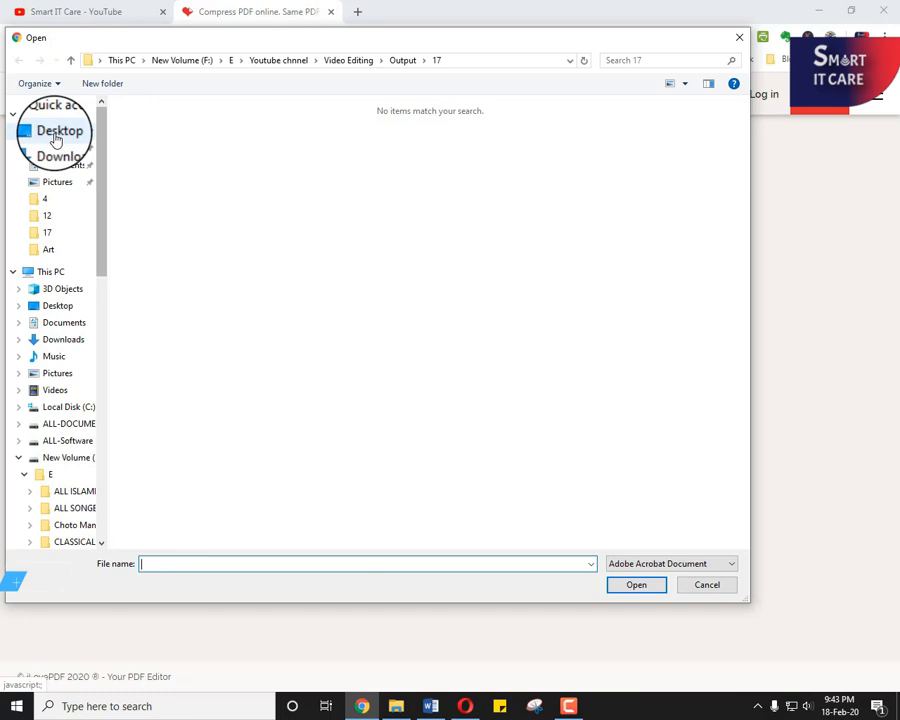
left_click(56, 132)
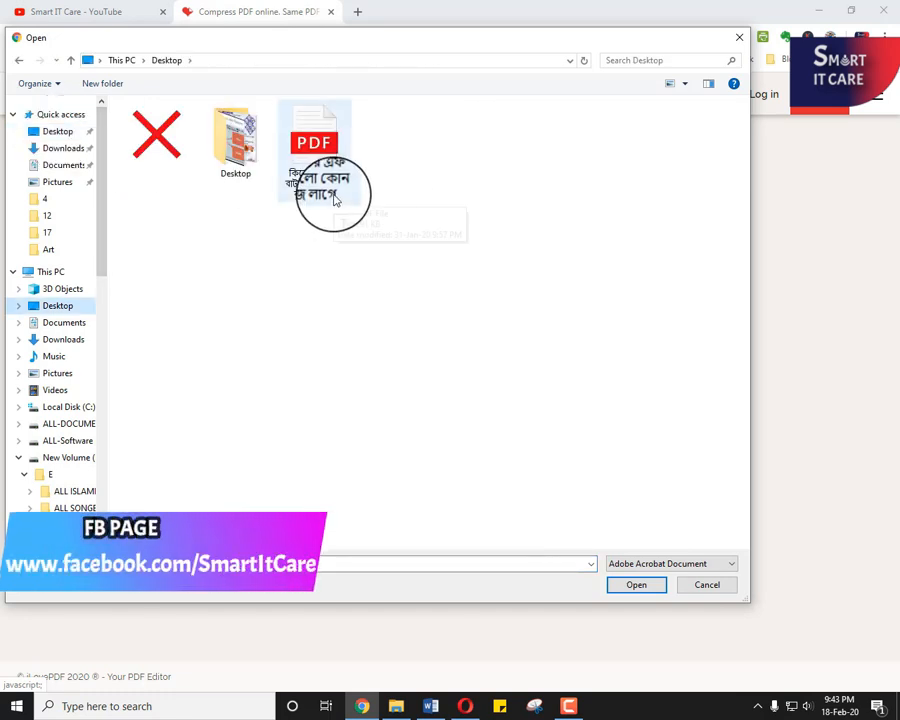
mouse_move(330, 196)
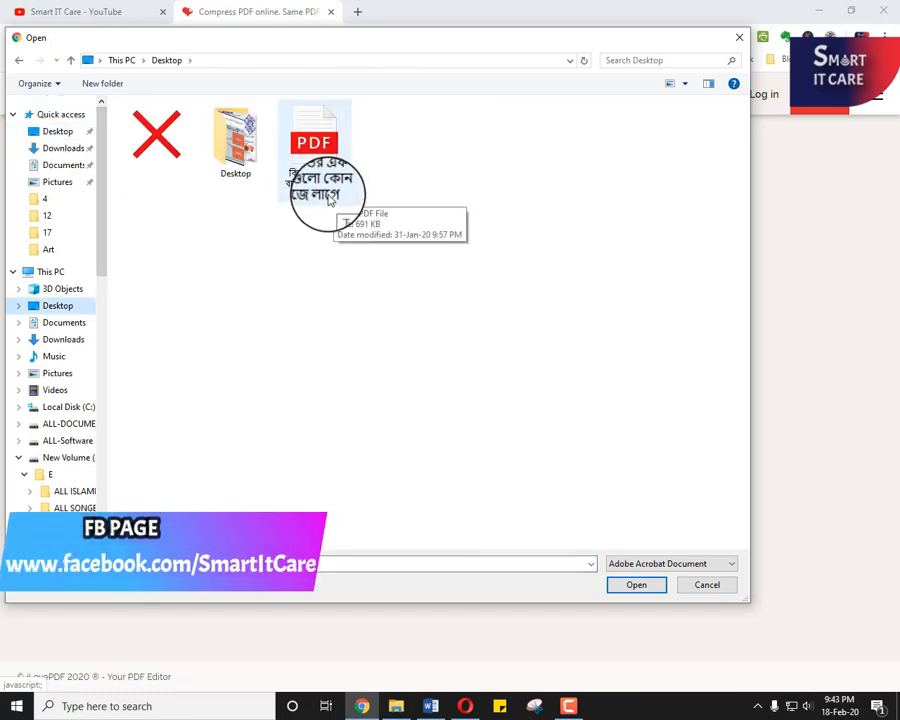
left_click(314, 140)
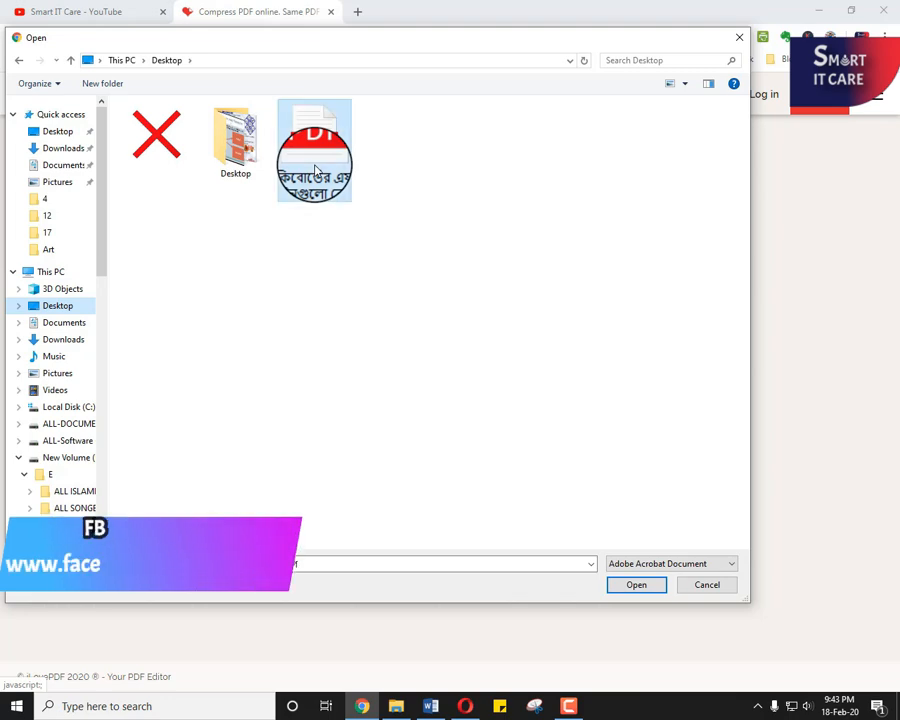
left_click(636, 584)
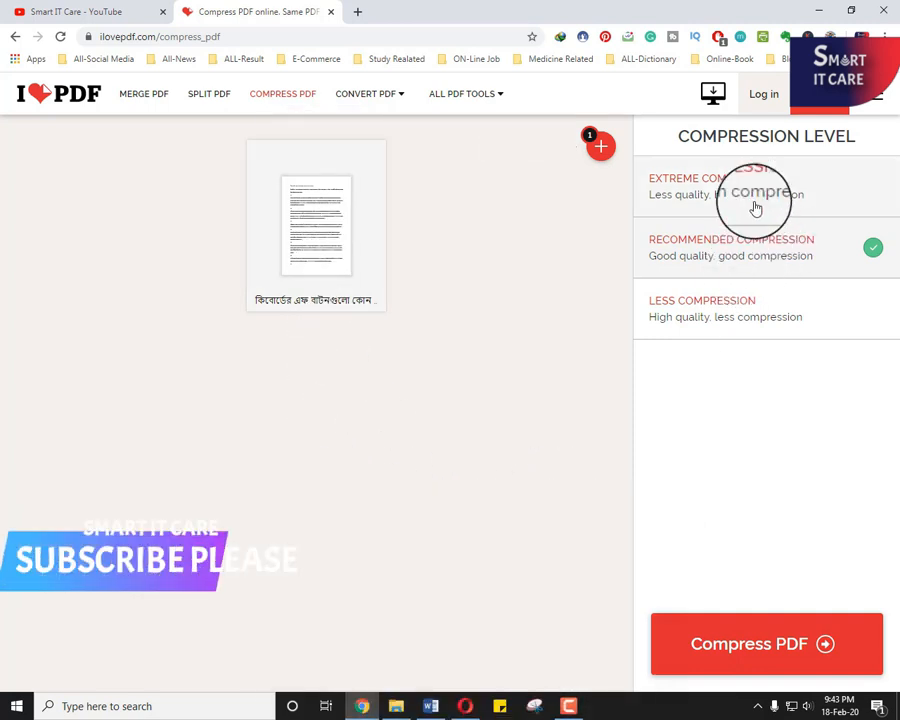
mouse_move(744, 288)
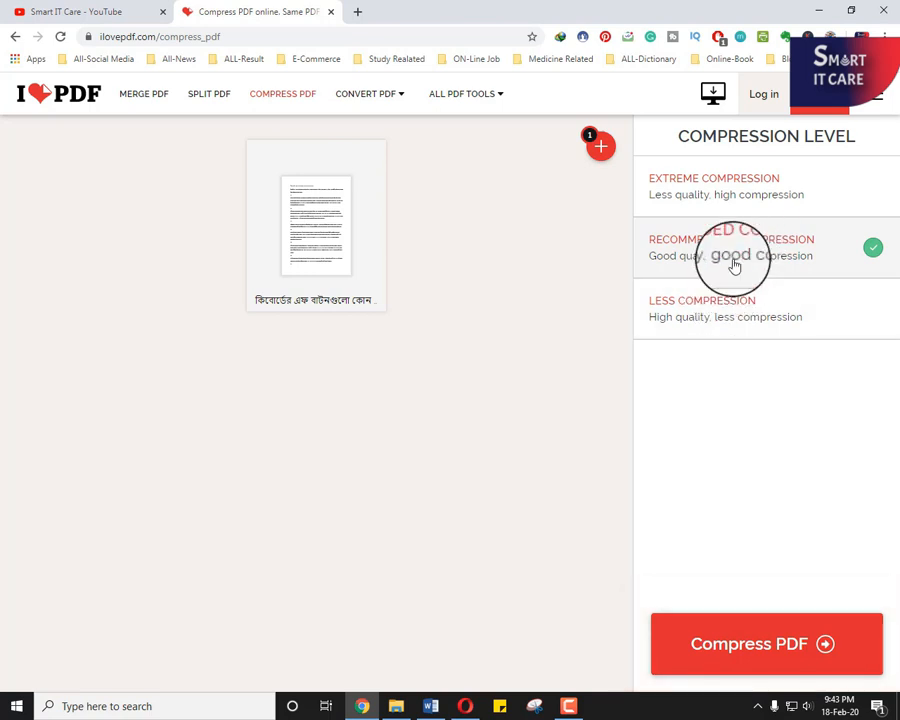
mouse_move(742, 252)
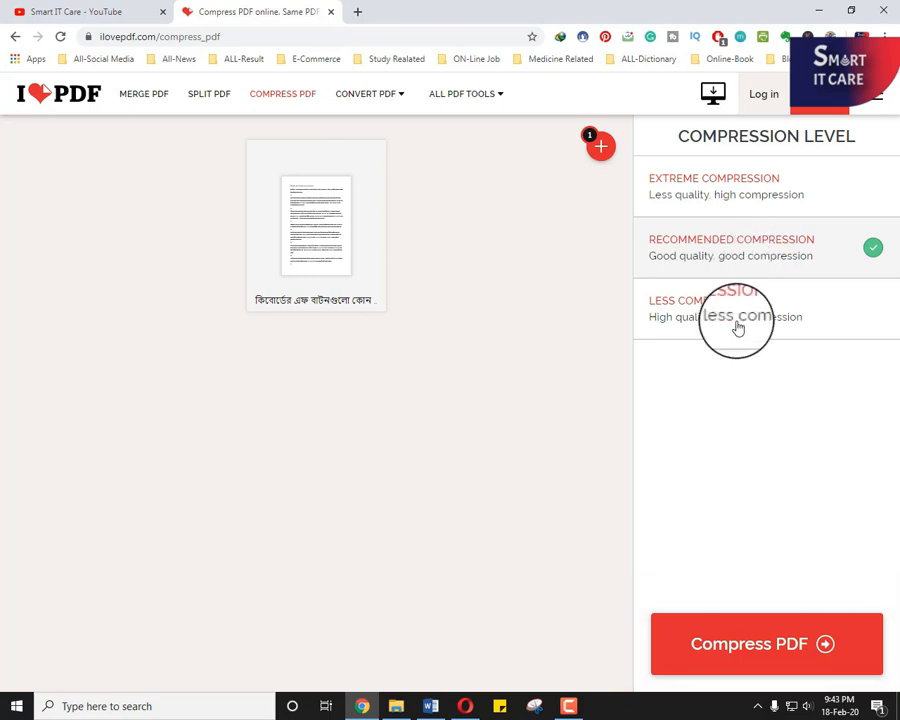
mouse_move(768, 644)
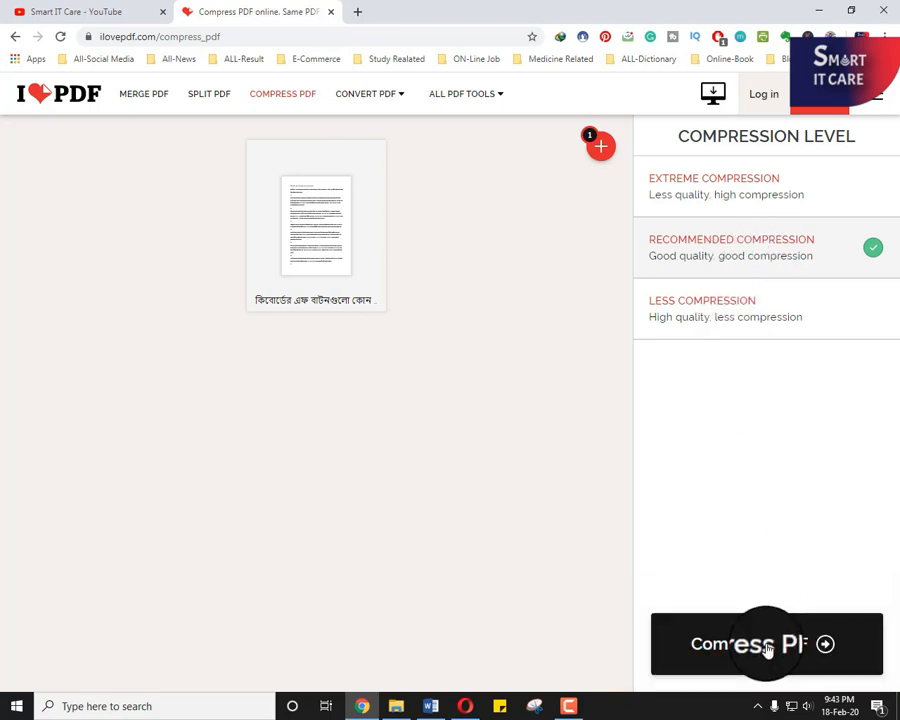
mouse_move(774, 648)
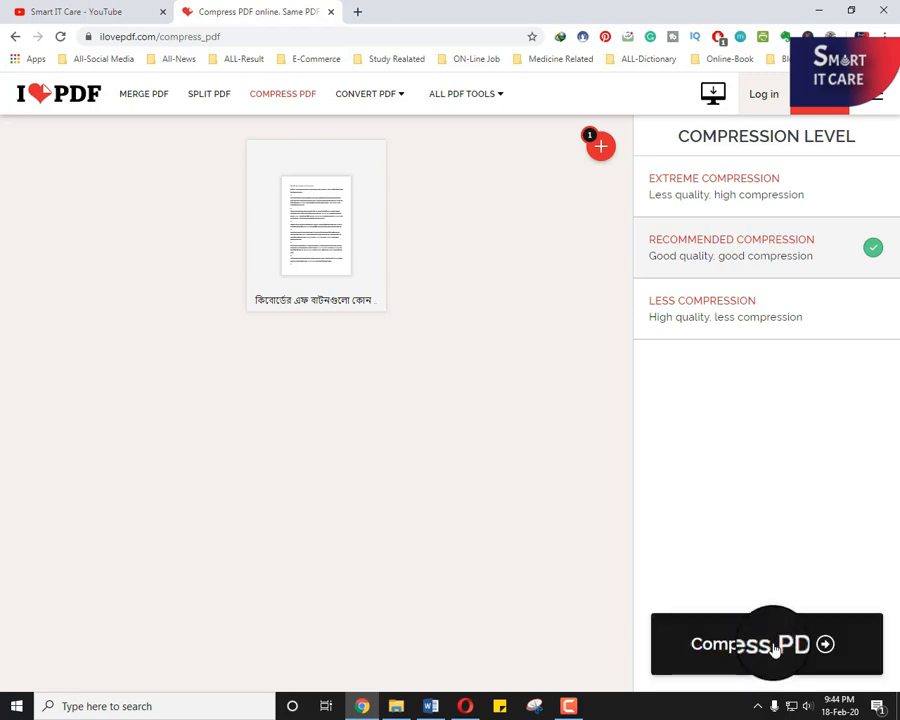
Compress the PDF at Recommended Compression, shrinking it 81% from 691.27 KB to 136.81 KB.
left_click(774, 644)
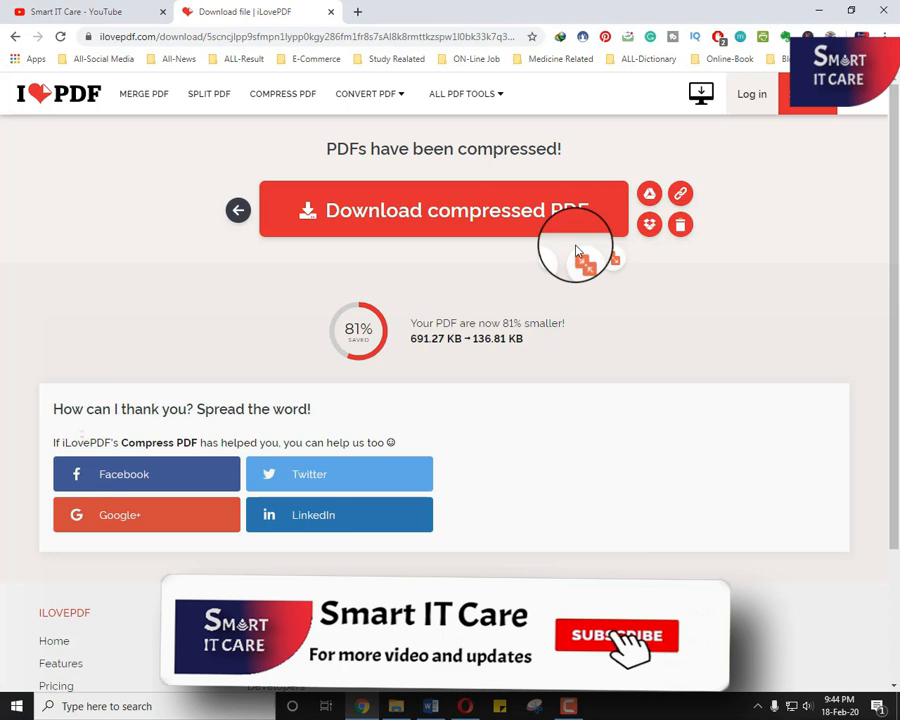
Download the compressed 136.81 KB PDF through the download manager's Start Download.
left_click(618, 636)
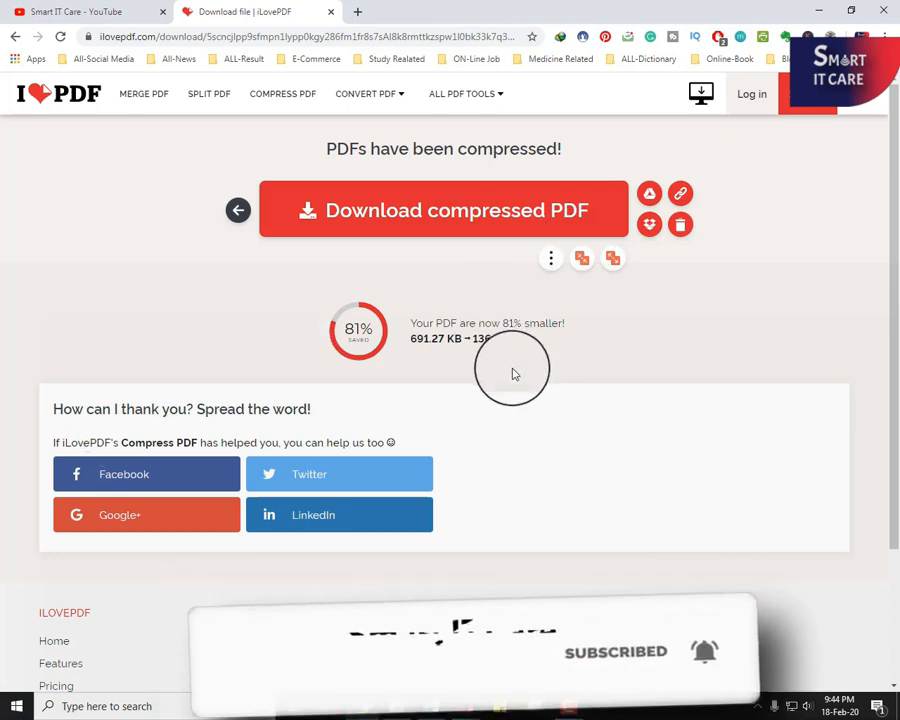
left_click(444, 210)
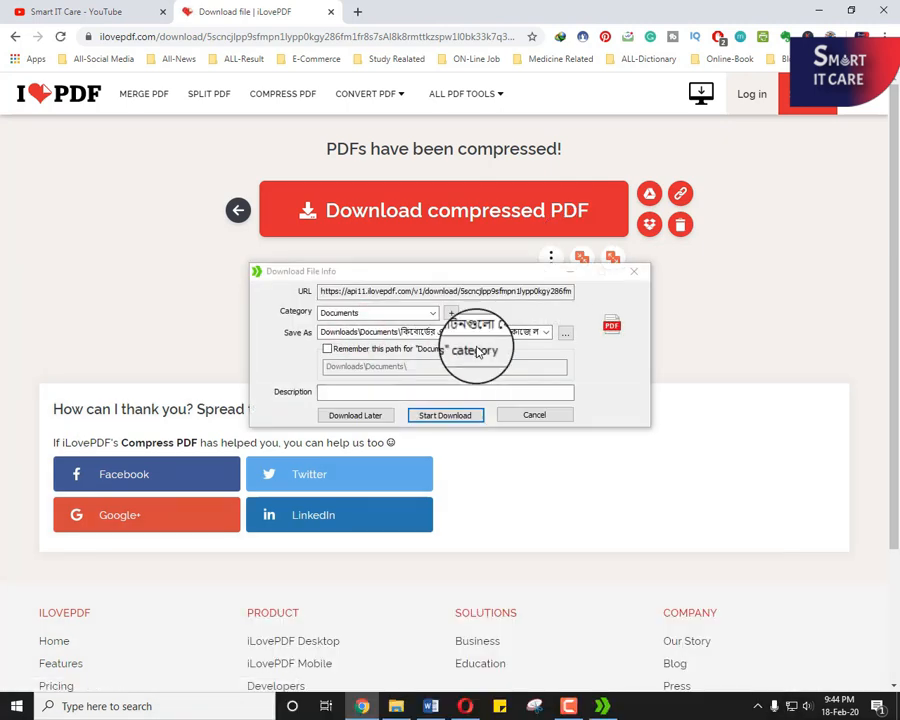
left_click(444, 414)
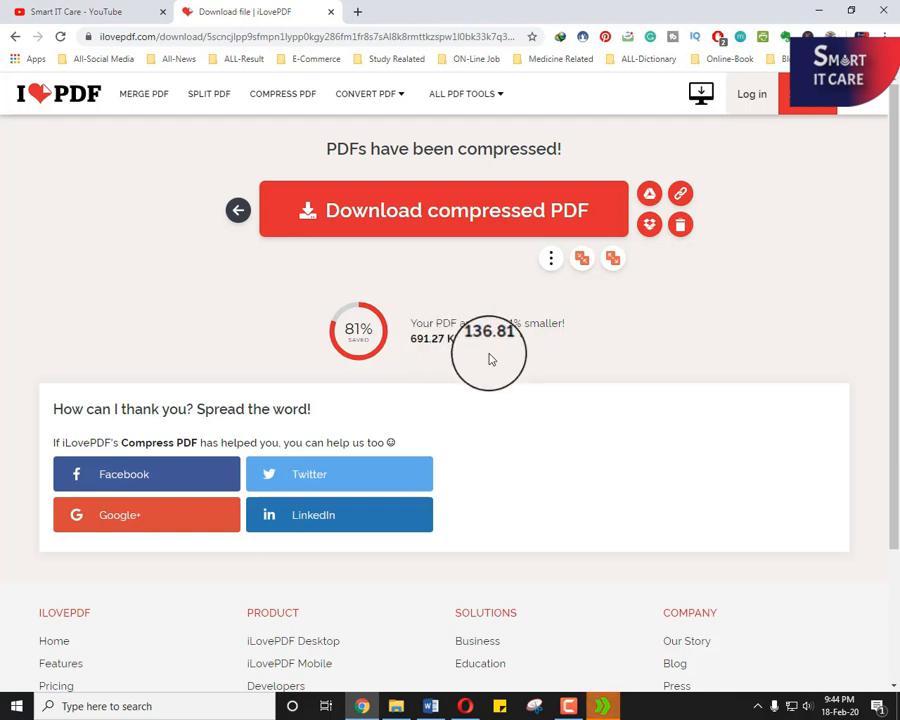
mouse_move(500, 356)
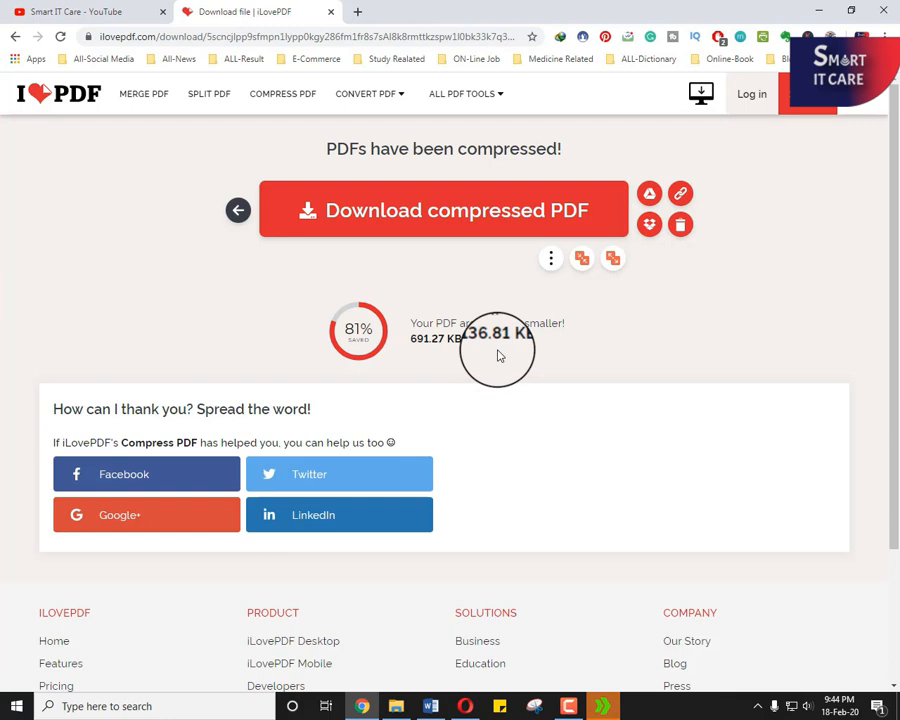
mouse_move(544, 348)
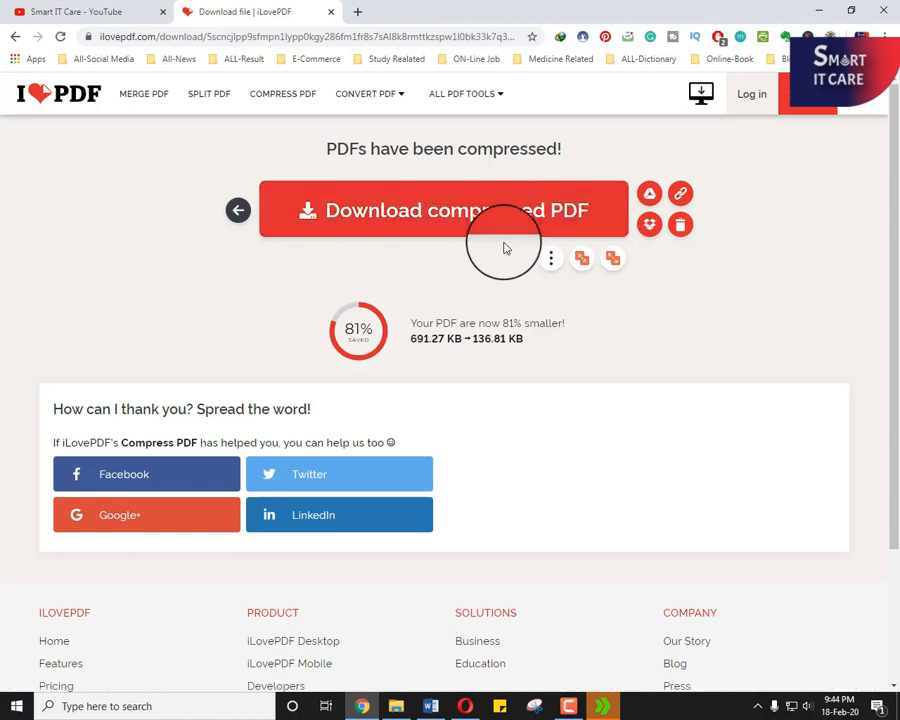
mouse_move(484, 300)
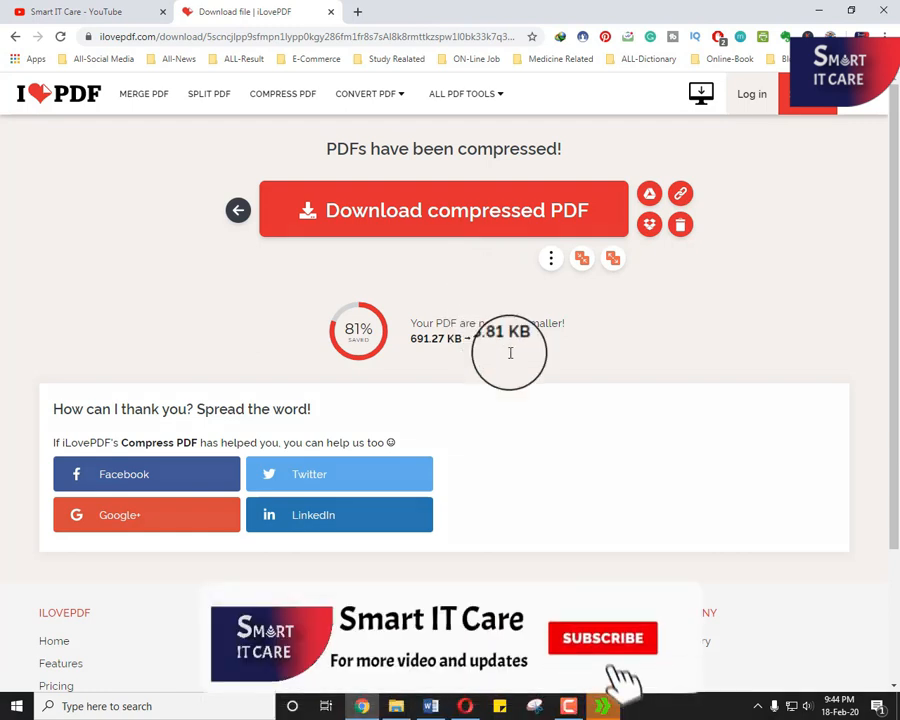
left_click(604, 638)
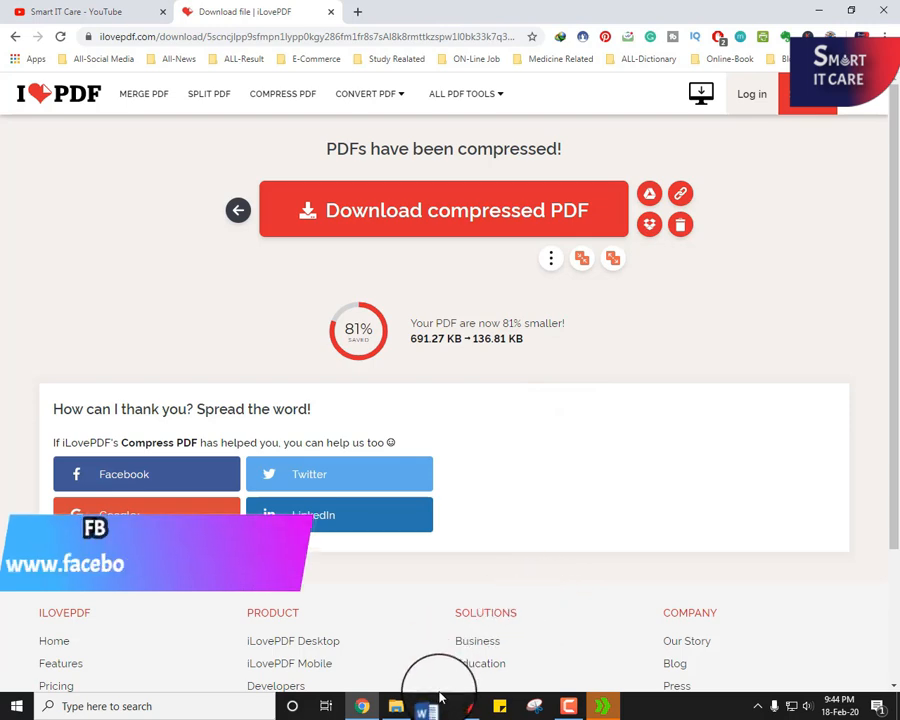
Return to the iLovePDF tool list and start the Organize PDF tool.
left_click(428, 706)
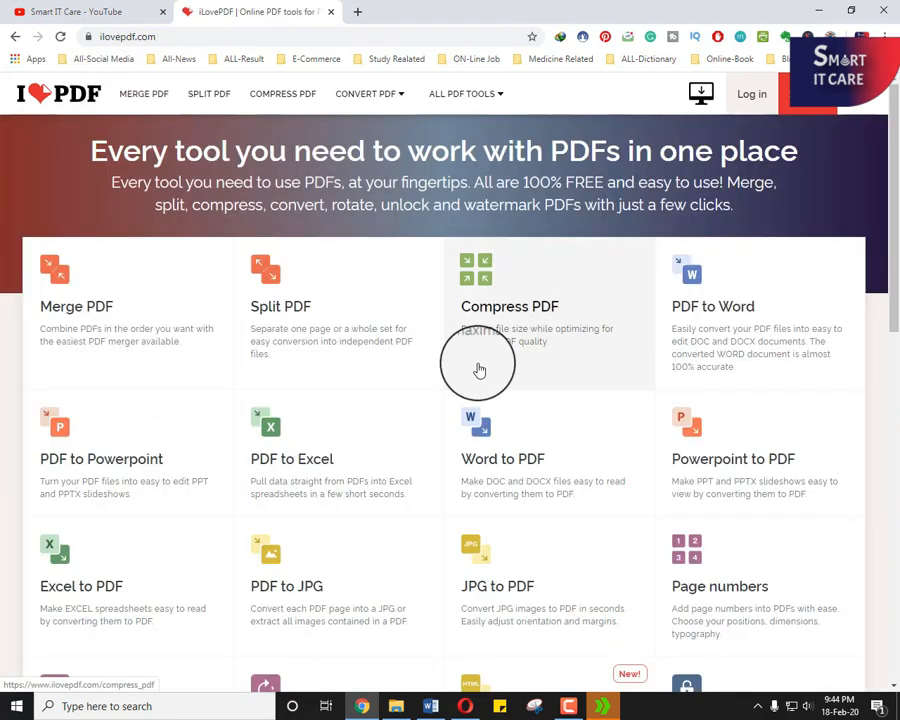
scroll("down", 3)
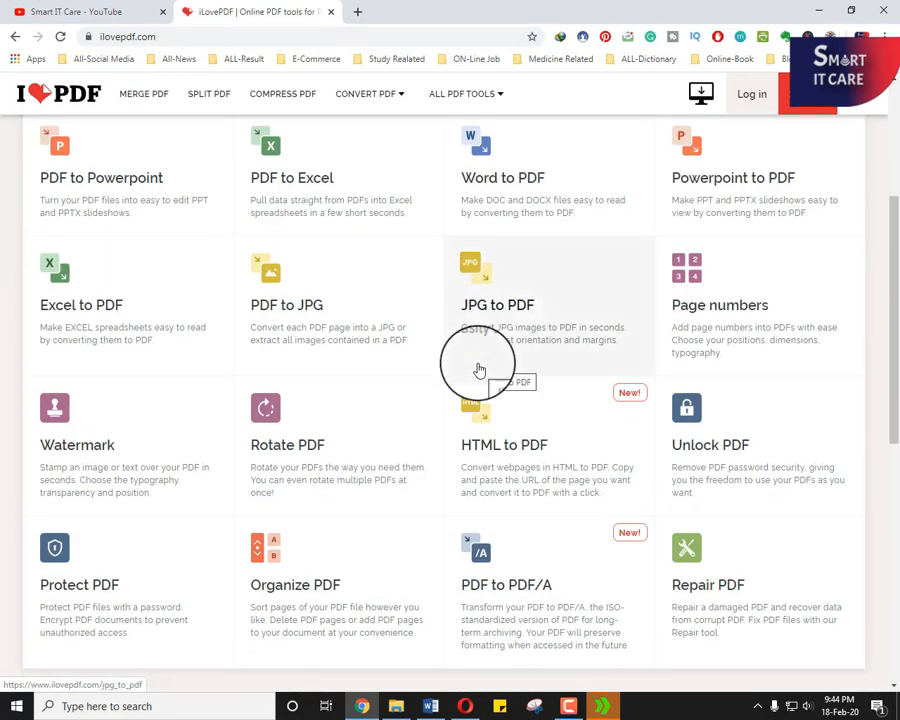
scroll("down", 3)
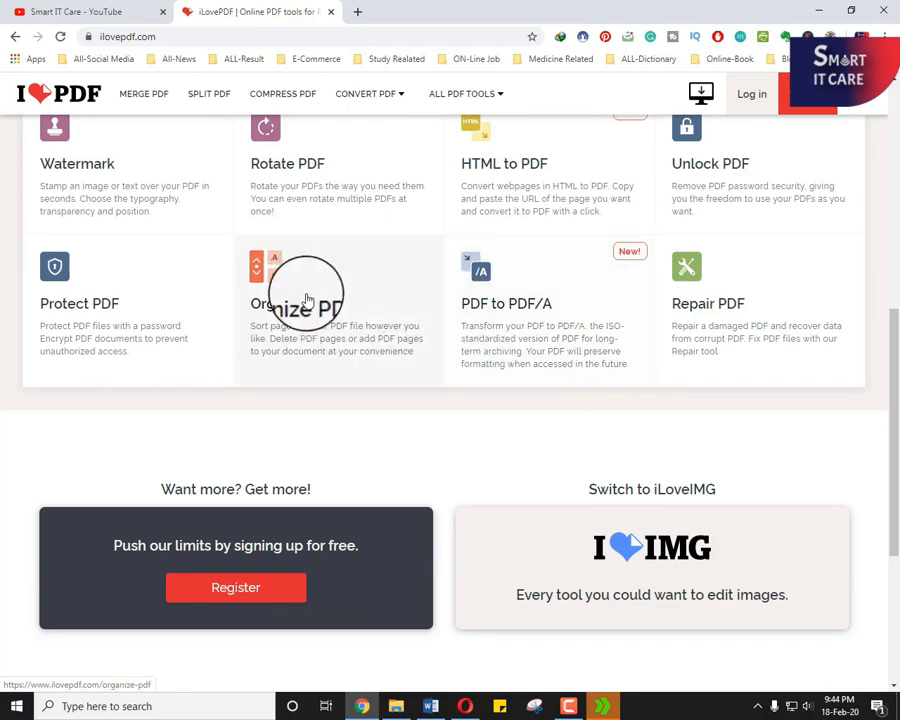
left_click(304, 304)
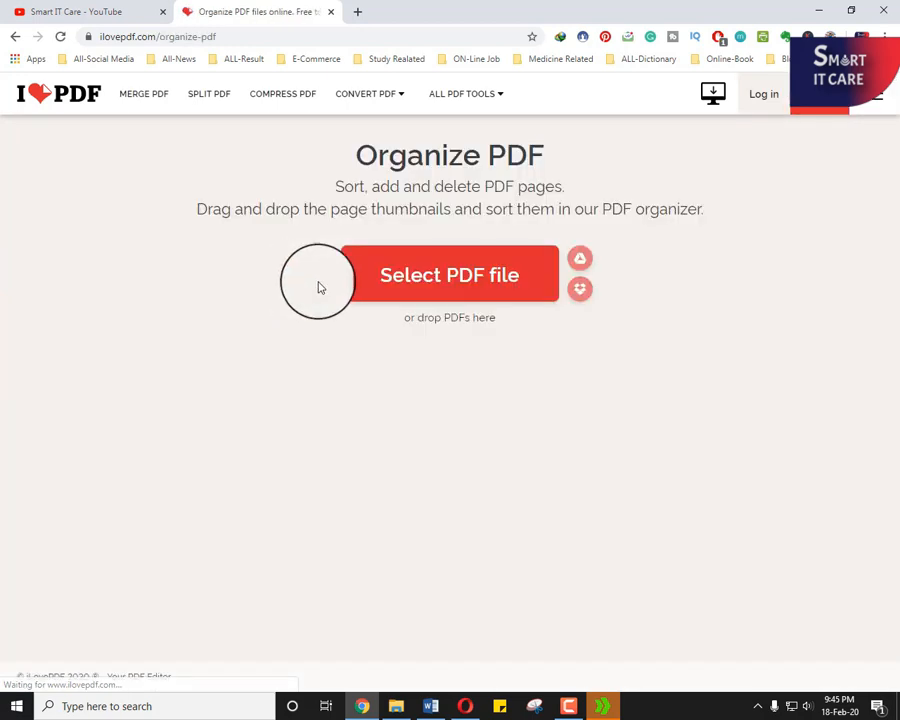
Load the four-page PDF, sort its pages descending so page 4 comes first, and organize it.
left_click(450, 274)
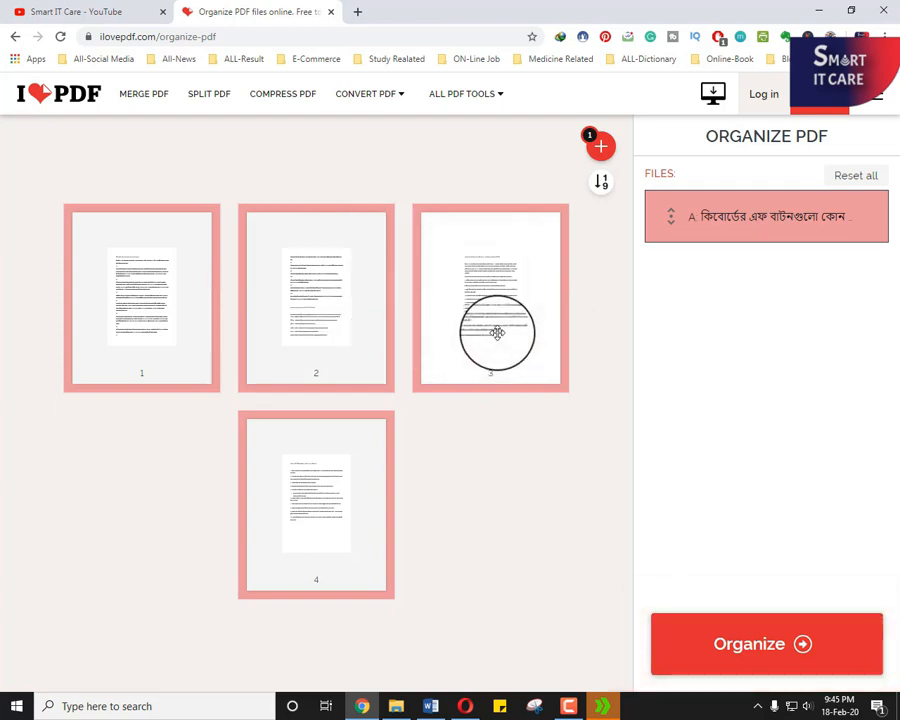
left_click_drag(490, 296, 316, 296)
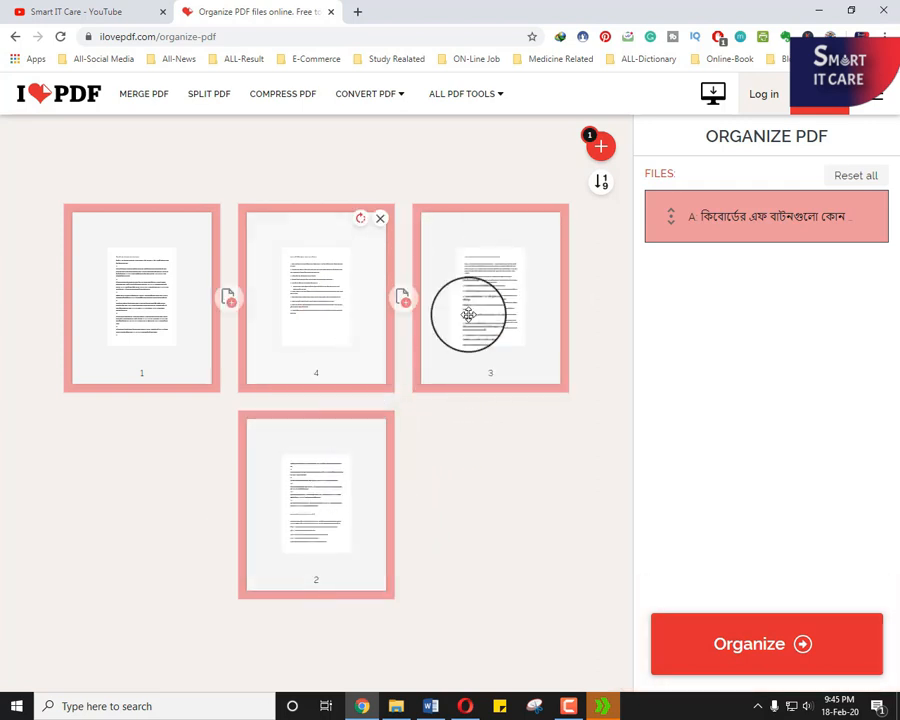
left_click(600, 184)
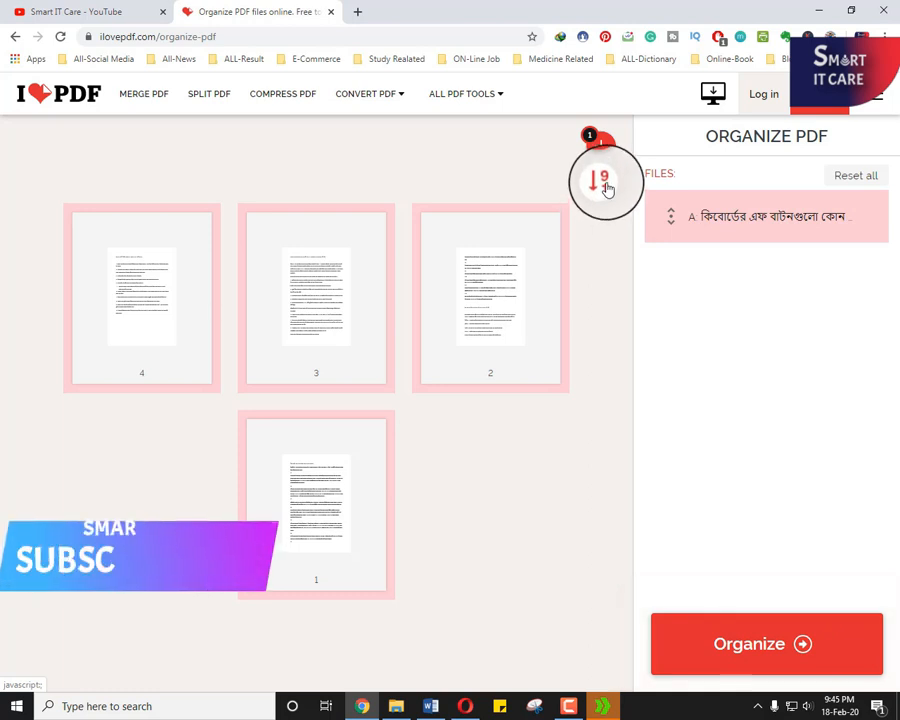
left_click(604, 184)
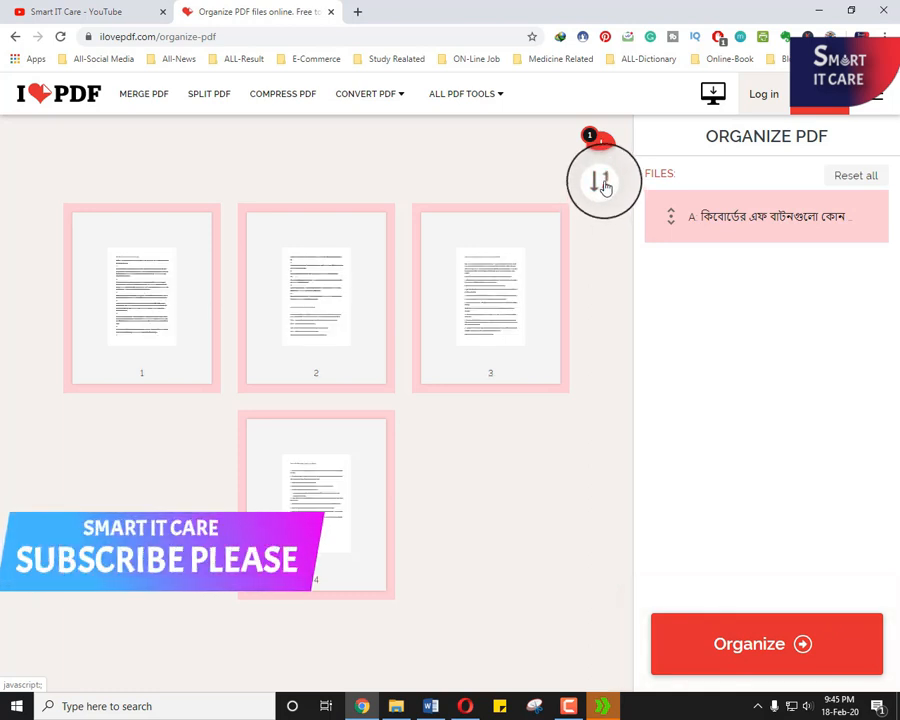
left_click(600, 180)
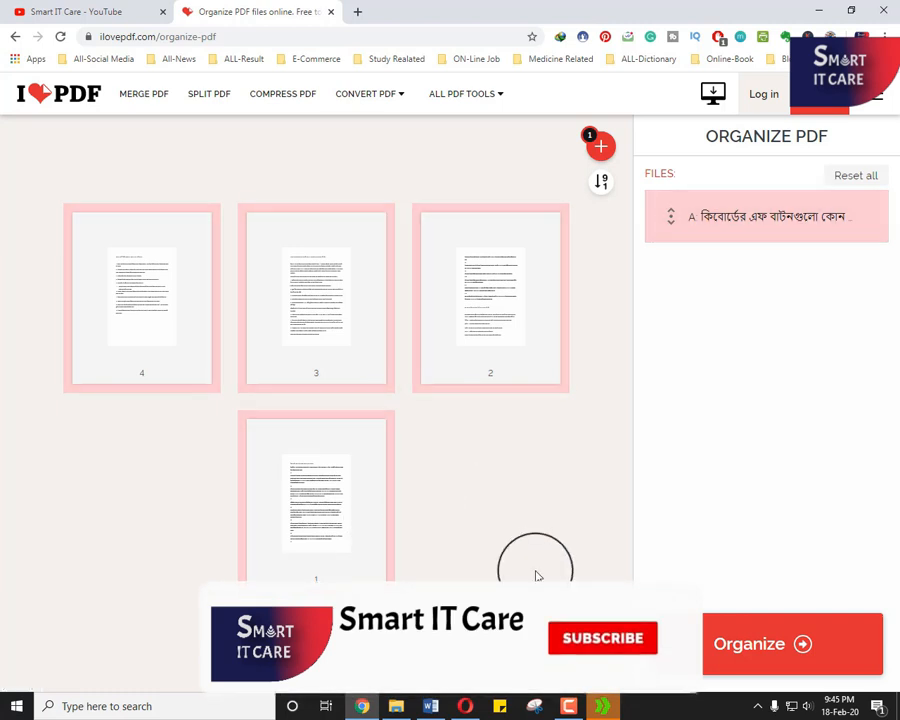
left_click(602, 638)
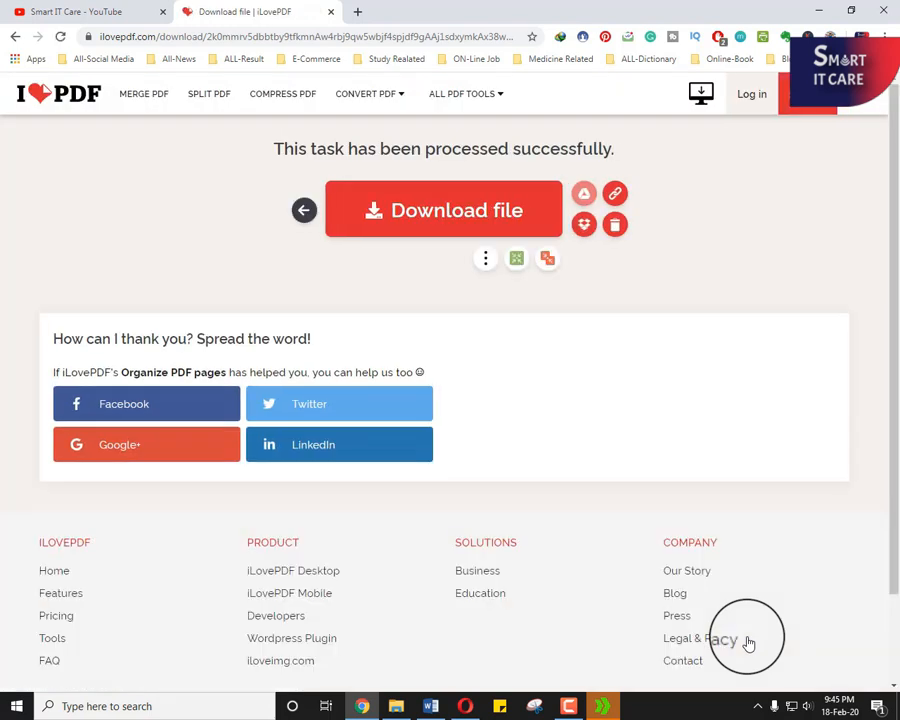
mouse_move(712, 598)
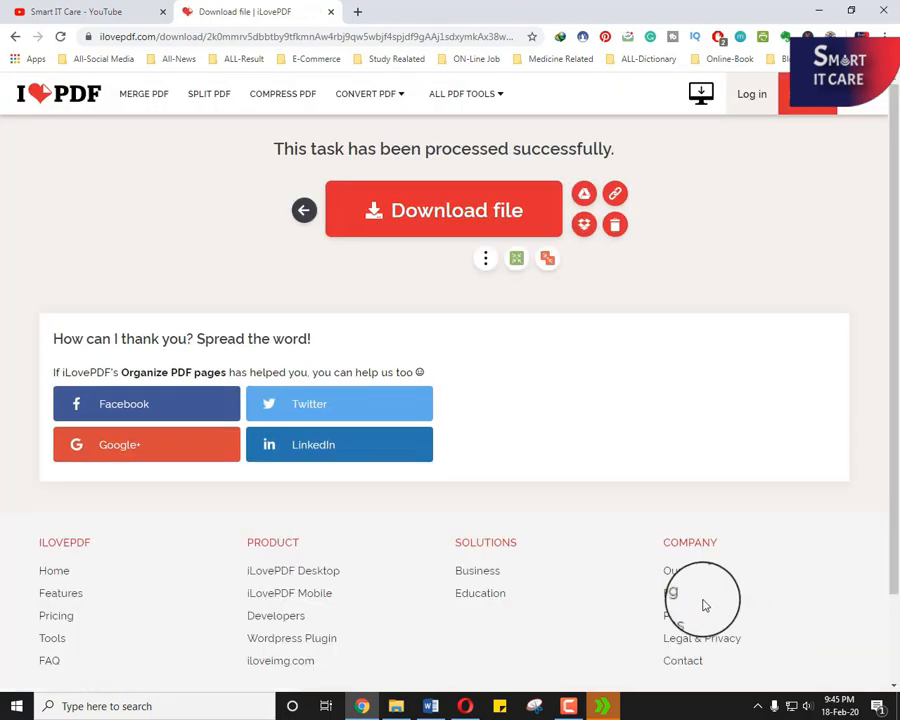
Download the reordered PDF, then switch back to the YouTube tab.
left_click(456, 210)
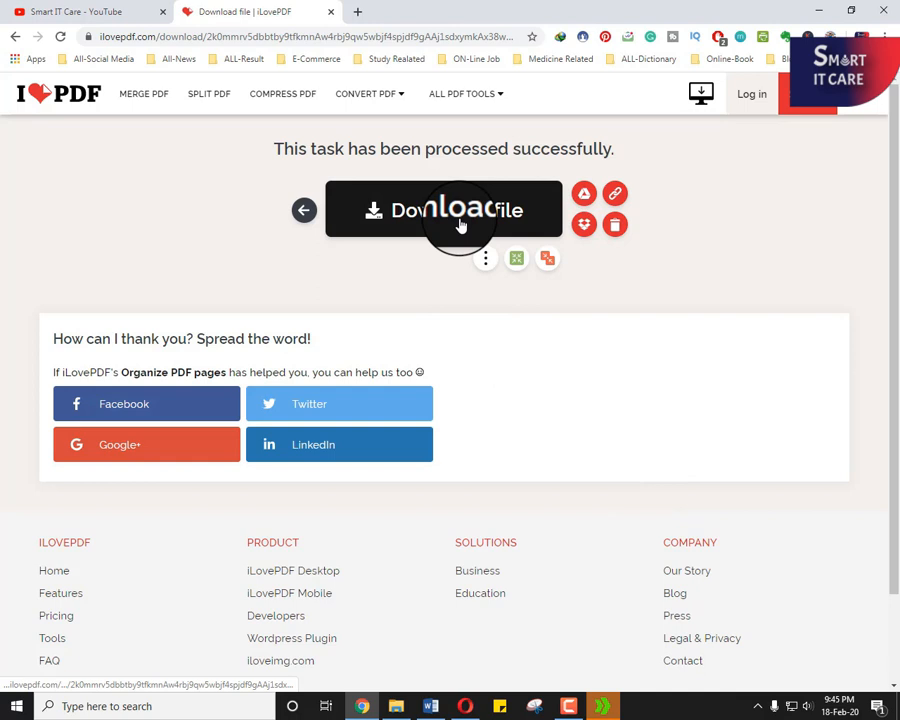
left_click(444, 210)
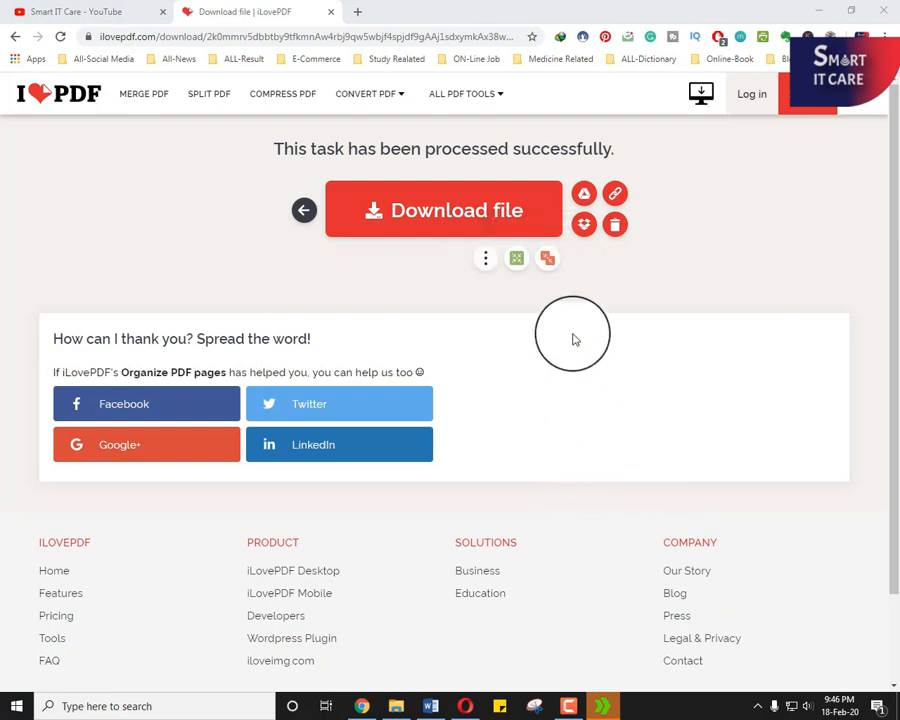
mouse_move(488, 338)
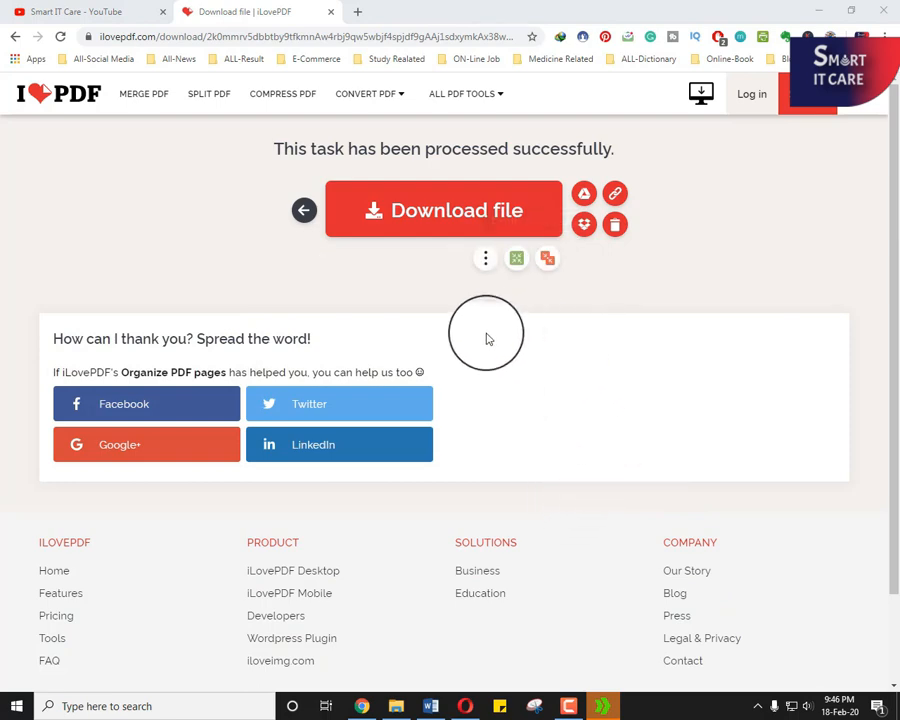
left_click(84, 12)
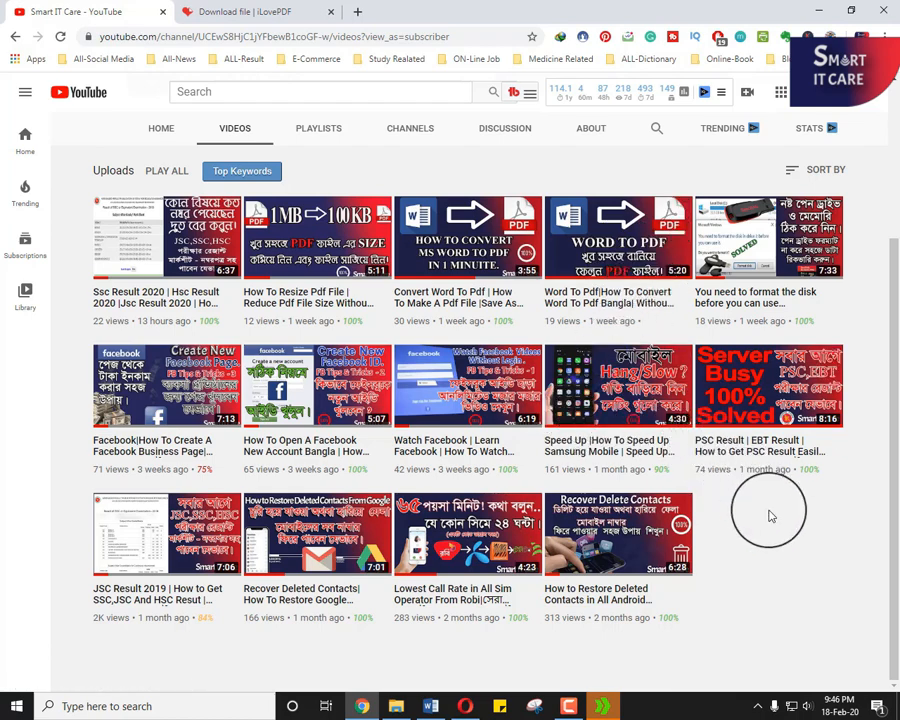
Scroll up to the Smart IT Care channel header above its uploaded videos.
scroll("up", 3)
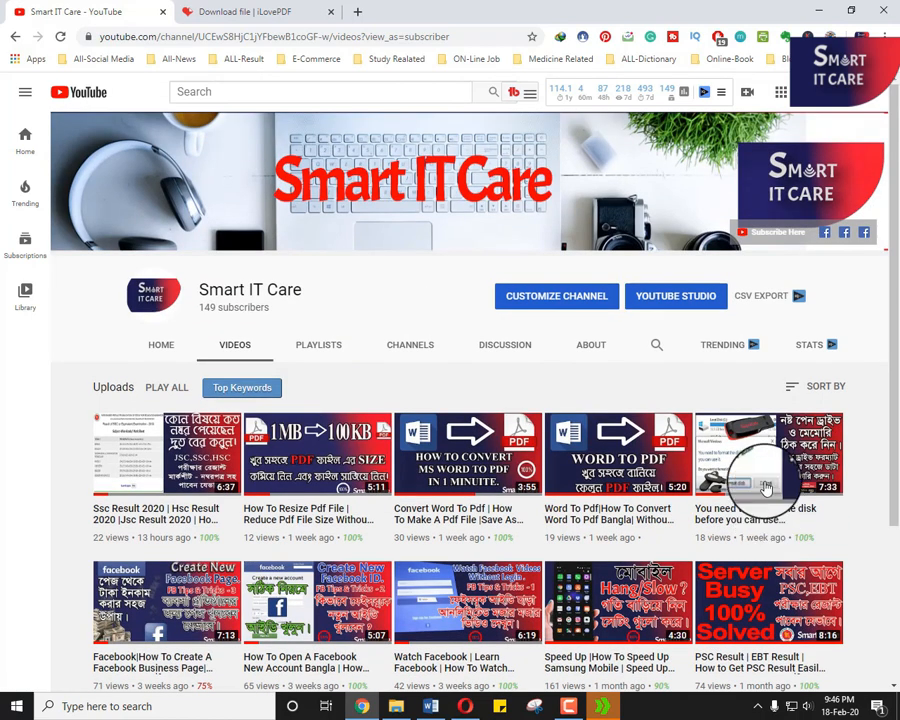